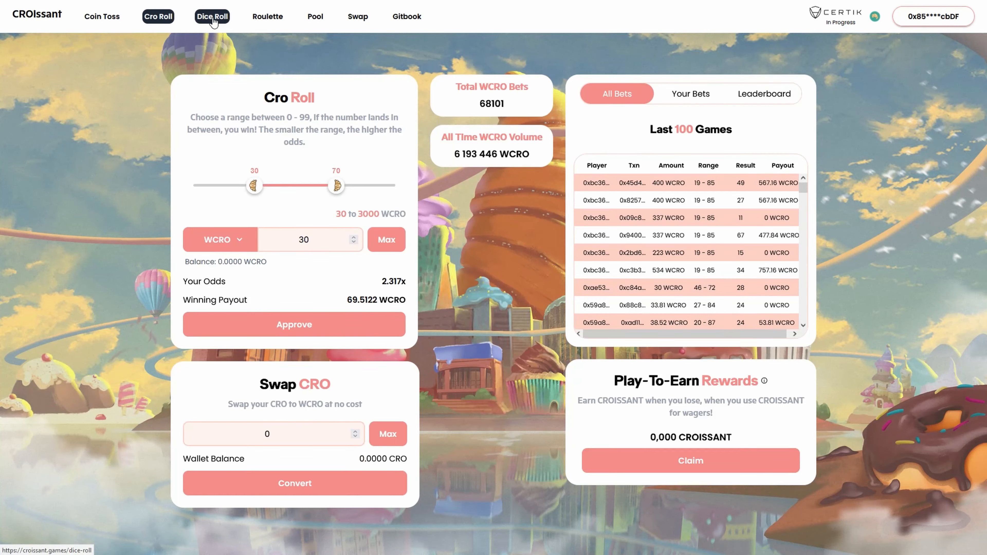
# Move from the Croissant Games dice roll to MM Finance and show the Earn staking Pools list.
pyautogui.click(266, 16)
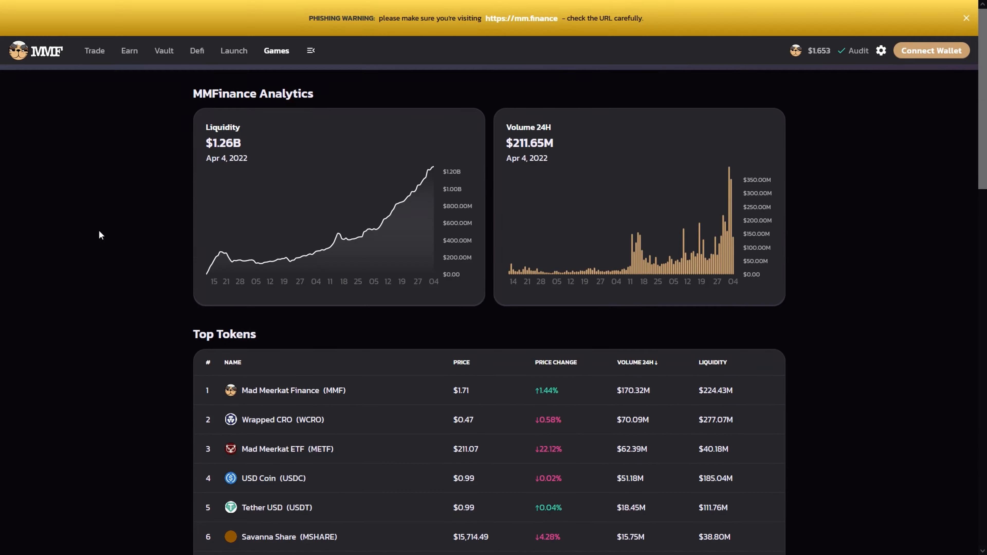
pyautogui.click(129, 51)
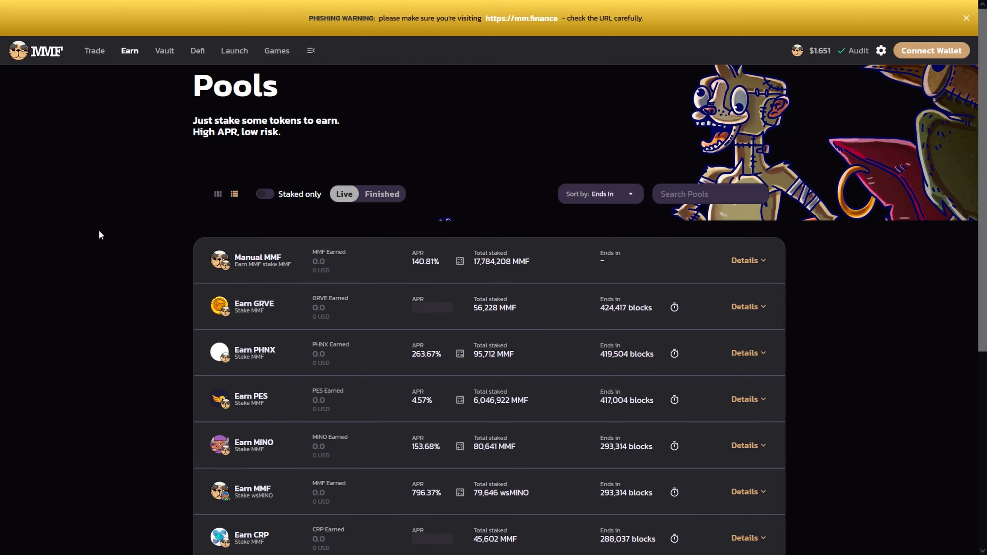